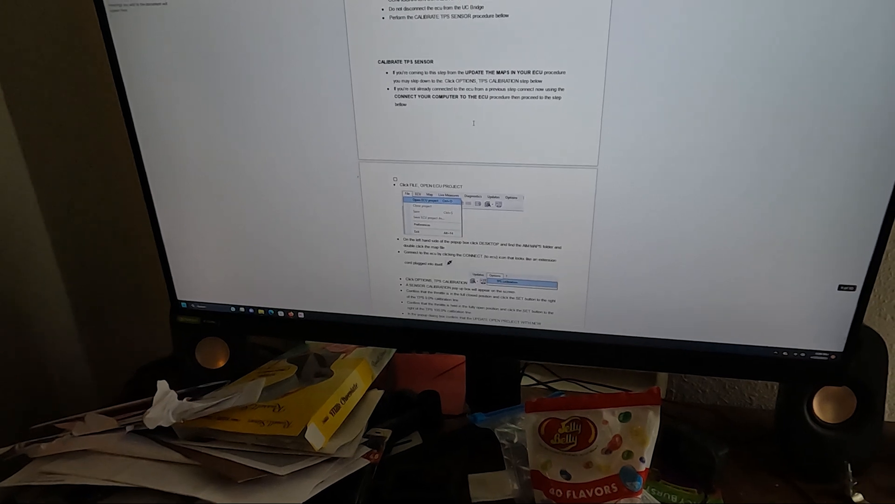
Scroll the guide to the TPS calibration steps and switch to the SPARK ECU configuration window
scroll(down, 3)
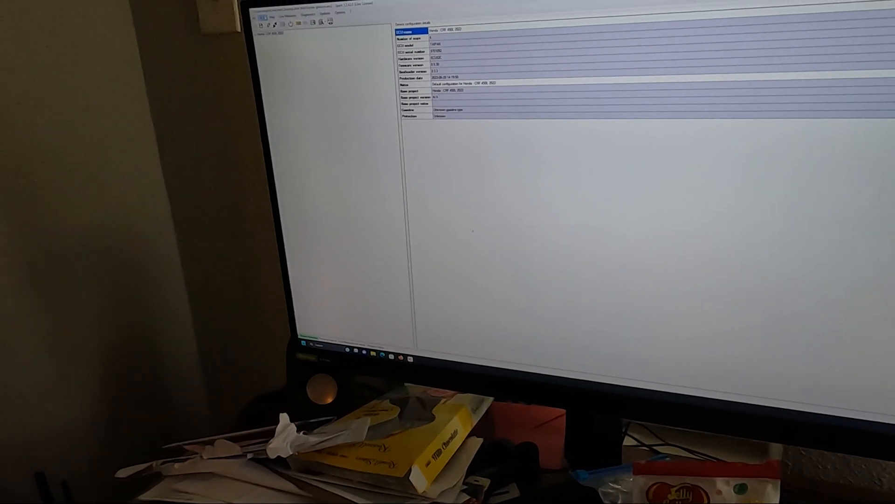
click(316, 23)
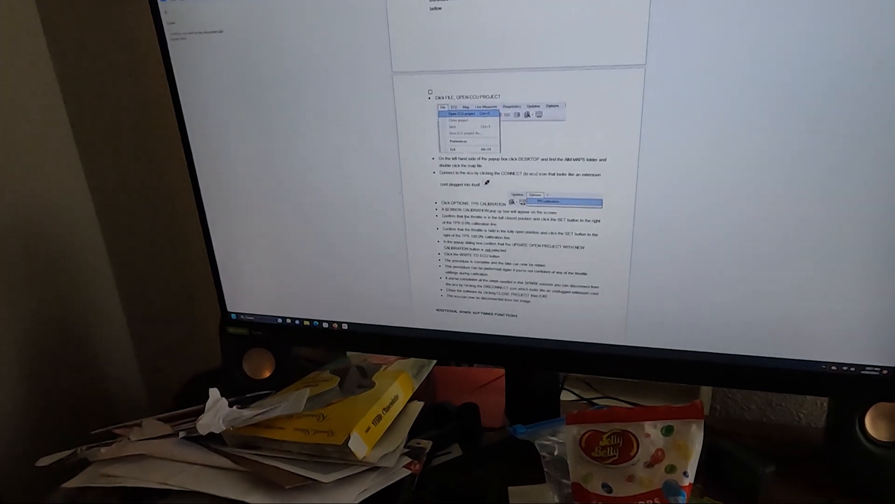
Bring the Google Docs TPS calibration guide back into focus
click(550, 201)
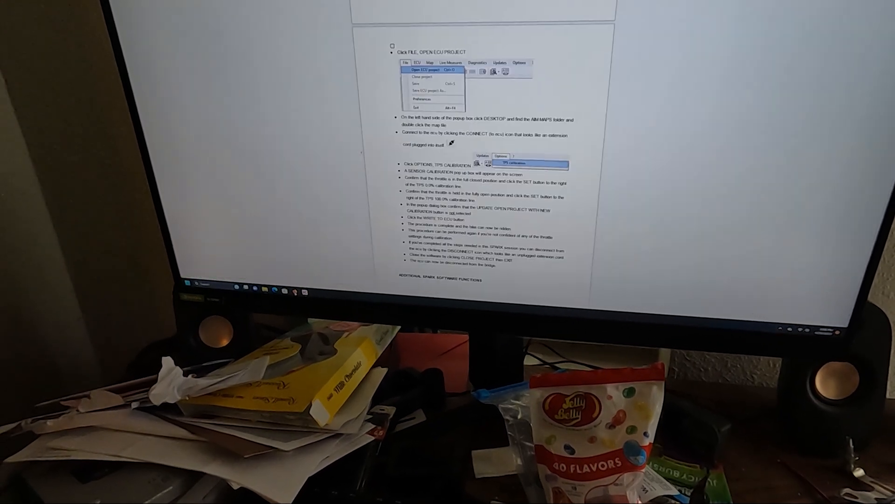
Read through the TPS calibration procedure, then return to SPARK's Sensor calibration dialog
scroll(down, 3)
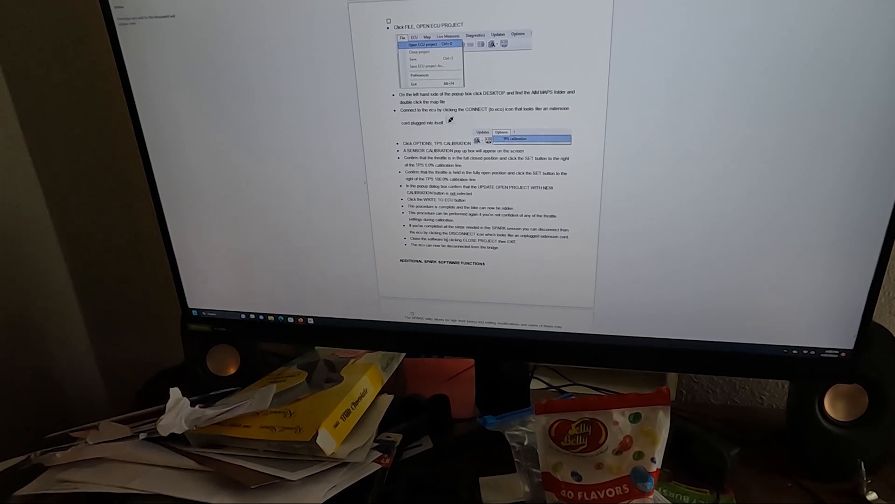
scroll(down, 3)
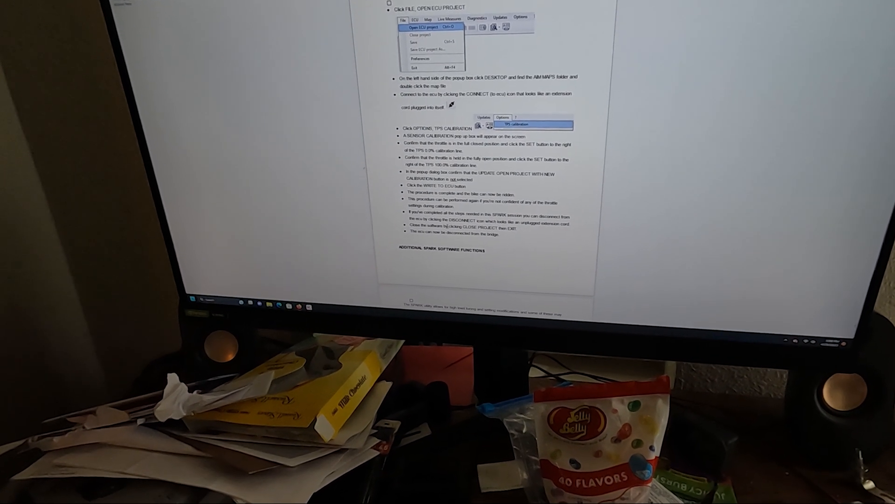
scroll(down, 3)
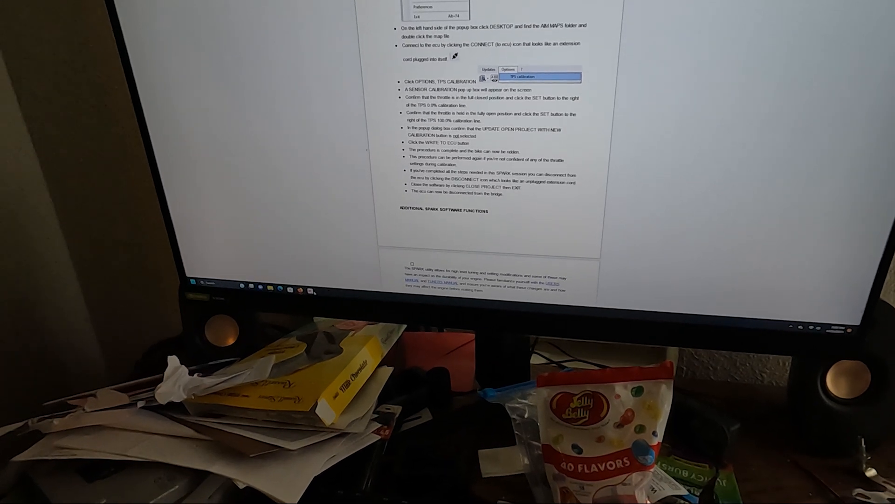
click(524, 77)
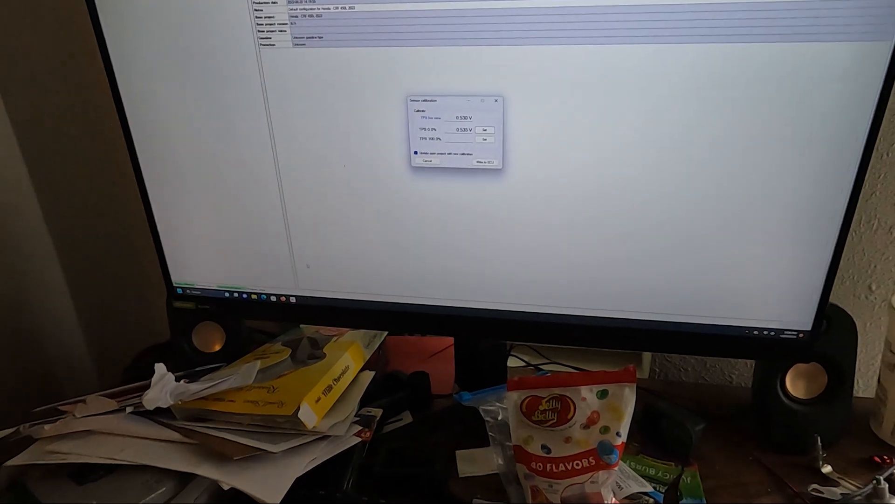